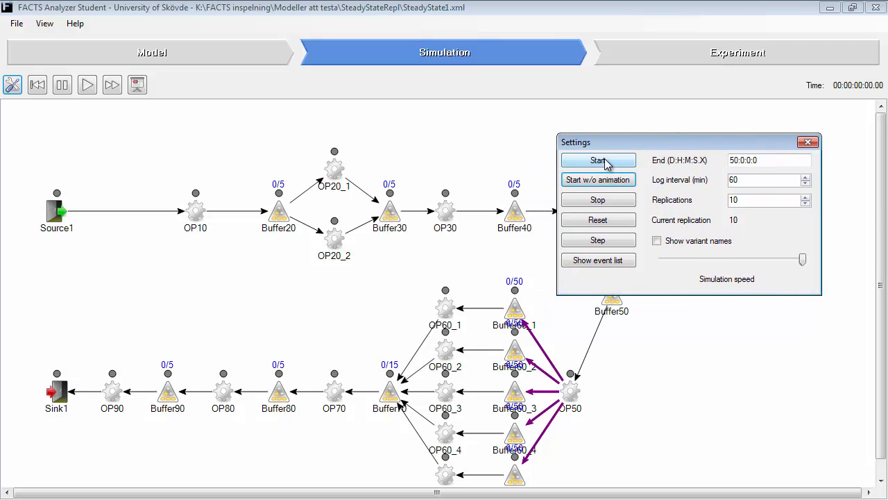
{"action": "mouse_move", "coordinate": [598, 181]}
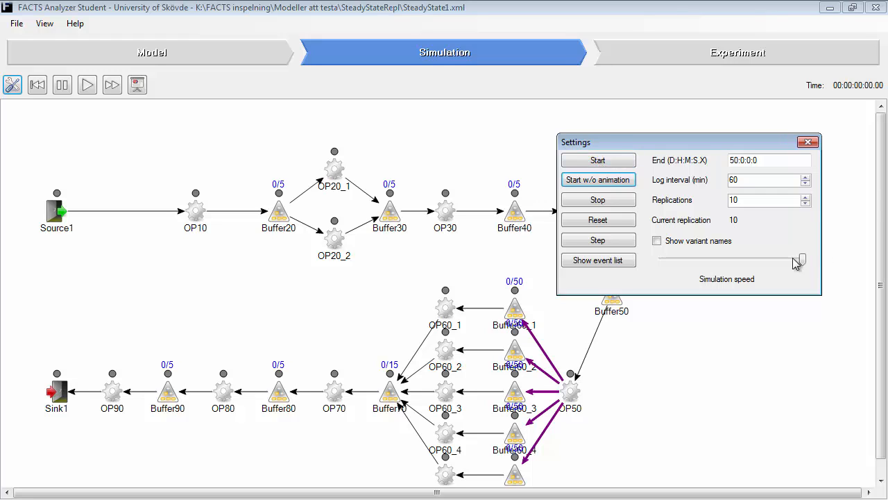
- Start the animated run and lower the simulation speed with the slider
{"action": "left_click", "coordinate": [597, 160]}
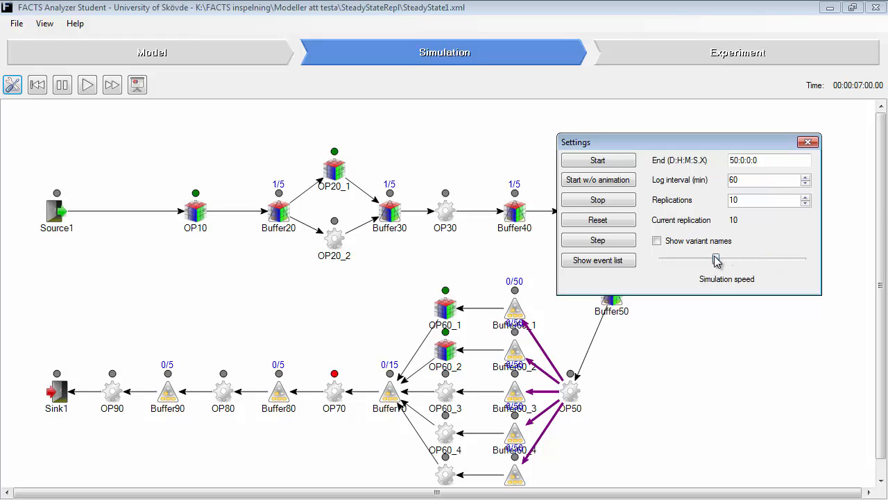
{"action": "left_click_drag", "start_coordinate": [716, 260], "coordinate": [802, 259]}
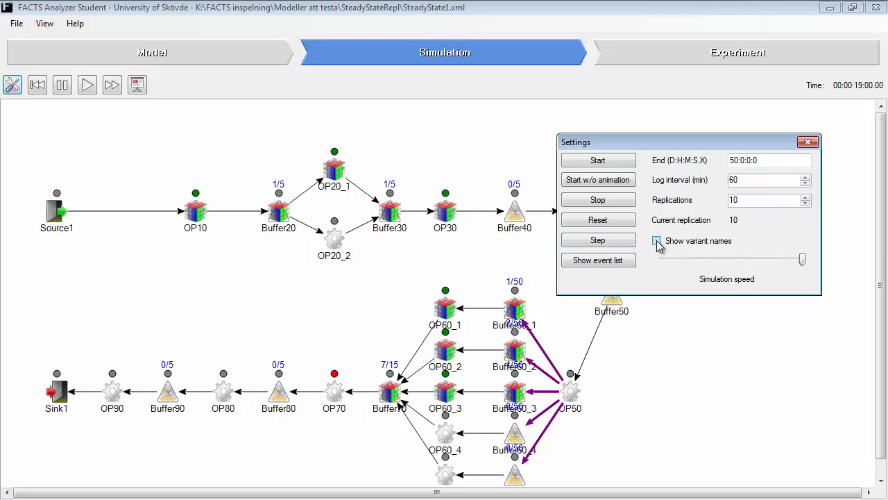
- Show variant names on parts, reset to time zero, and step once so VarA.1 reaches OP10
{"action": "left_click", "coordinate": [657, 241]}
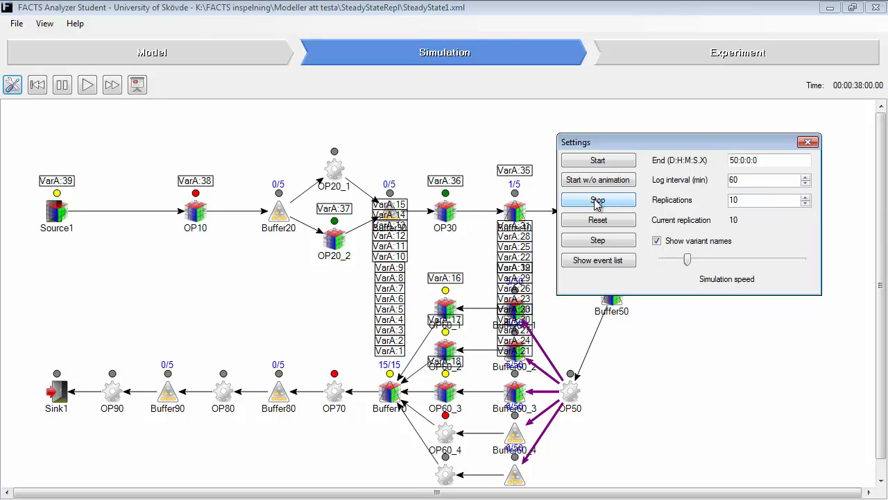
{"action": "mouse_move", "coordinate": [611, 214]}
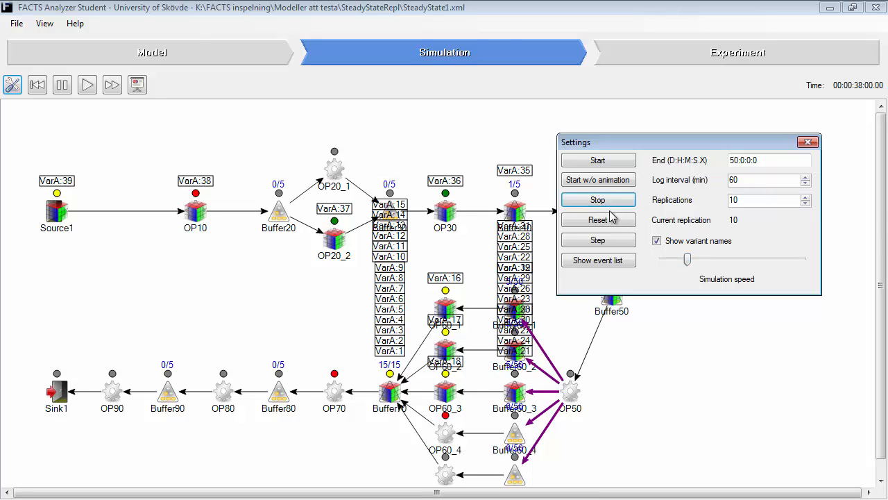
{"action": "left_click", "coordinate": [597, 219]}
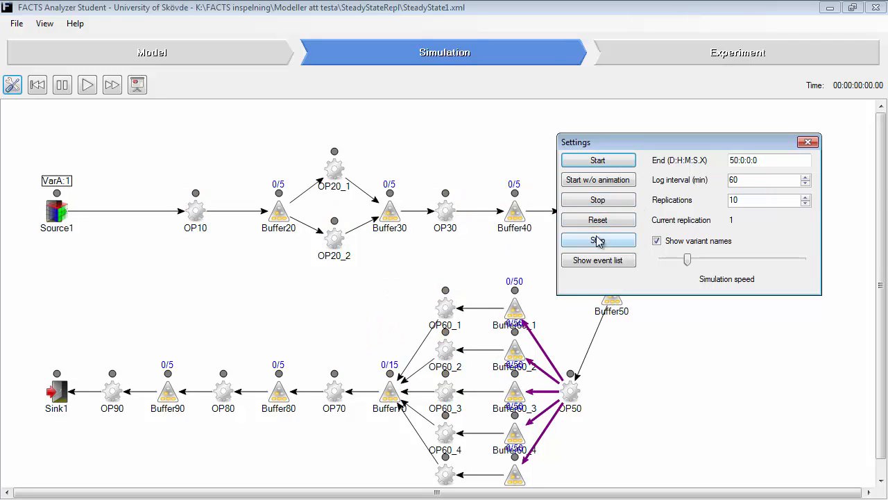
{"action": "left_click", "coordinate": [597, 239]}
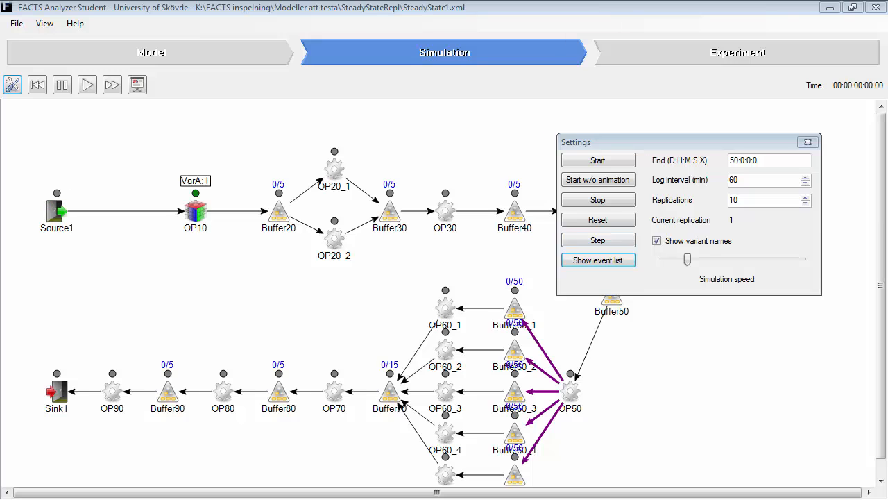
- Show the event list, place it below the model, and step through the first events
{"action": "left_click", "coordinate": [597, 259]}
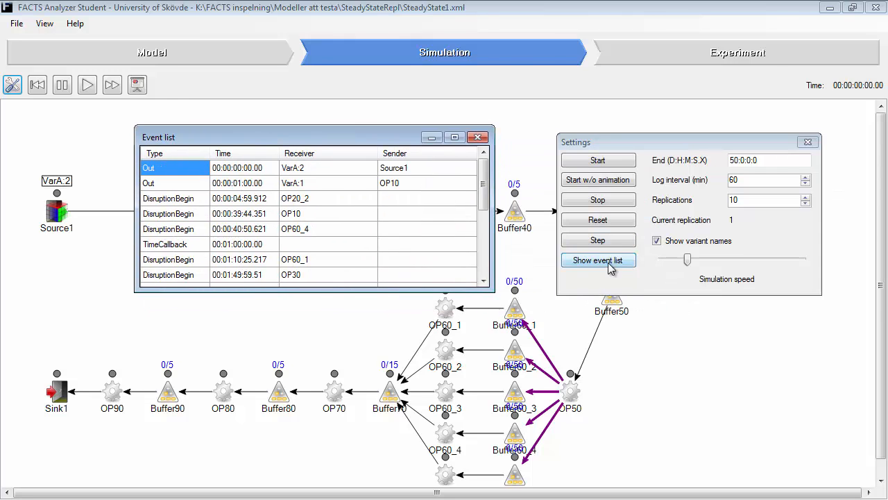
{"action": "left_click", "coordinate": [596, 239]}
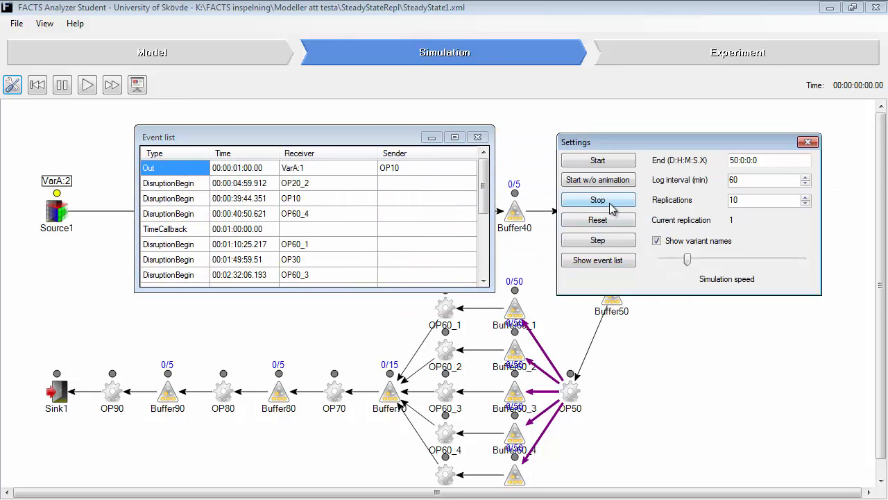
{"action": "left_click", "coordinate": [597, 238]}
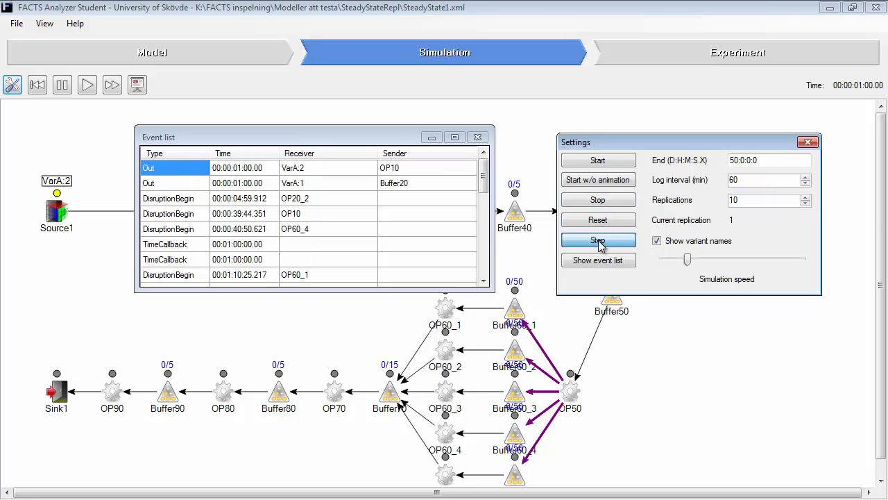
{"action": "left_click", "coordinate": [597, 240]}
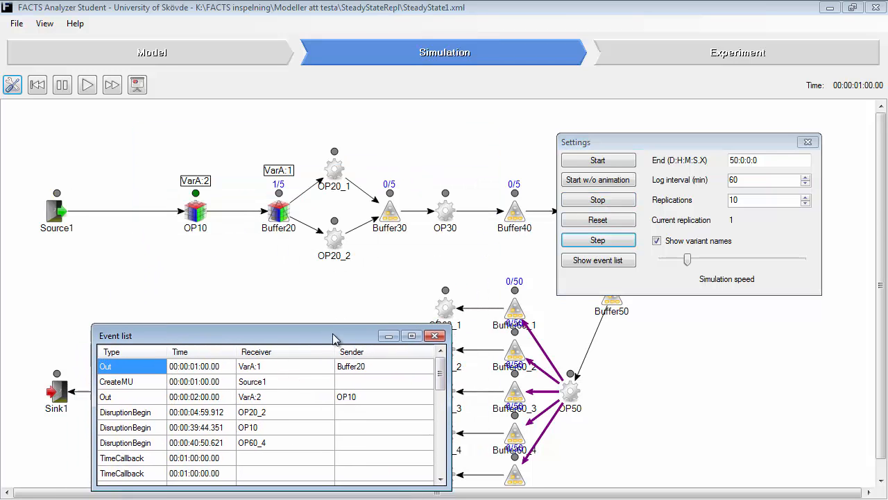
- Step event by event until VarA.1 reaches OP30 with VarA.2–VarA.5 following
{"action": "left_click", "coordinate": [597, 239]}
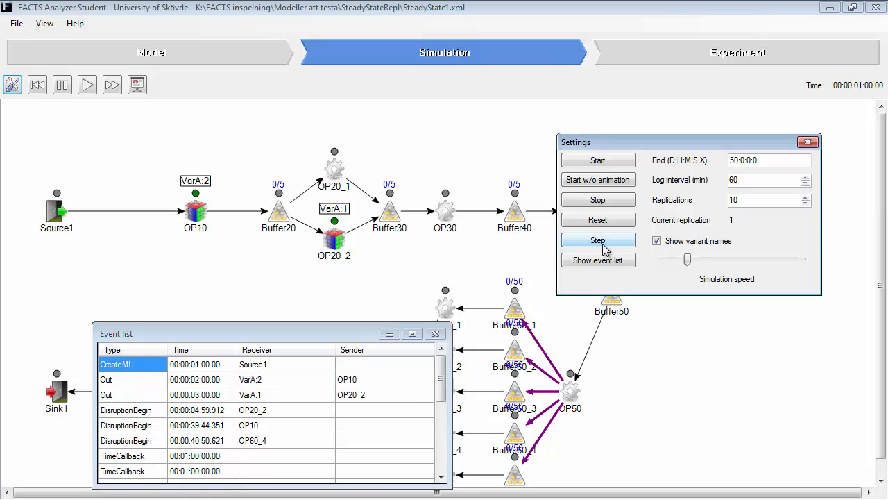
{"action": "left_click", "coordinate": [597, 240]}
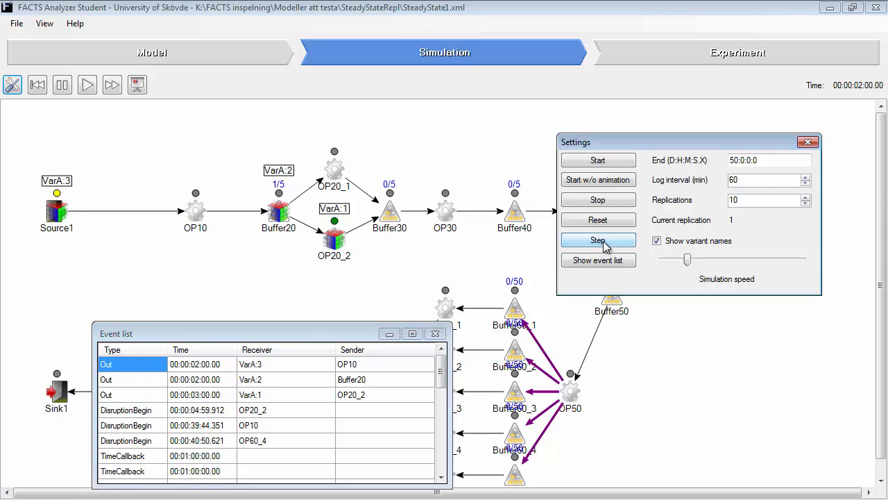
{"action": "left_click", "coordinate": [596, 240]}
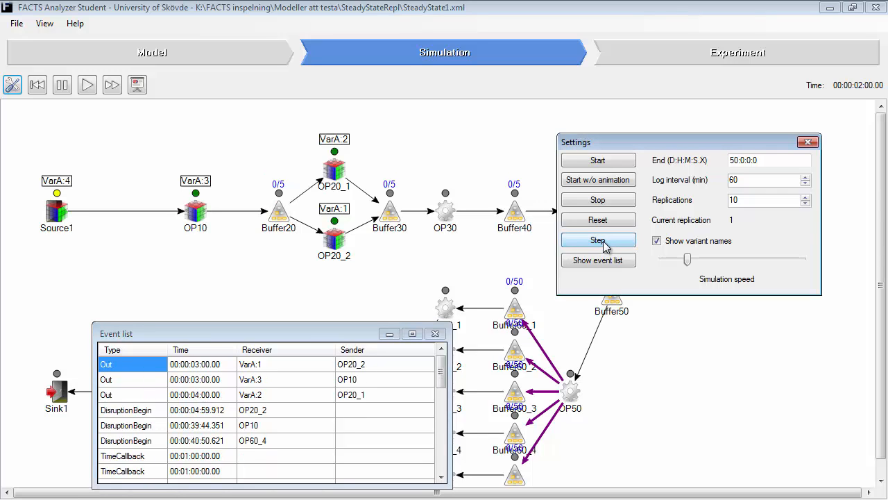
{"action": "left_click", "coordinate": [597, 241]}
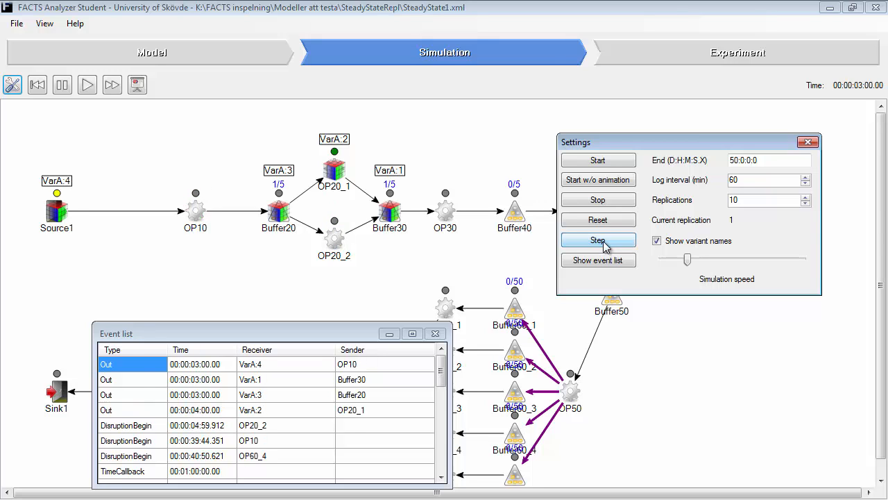
{"action": "left_click", "coordinate": [597, 240]}
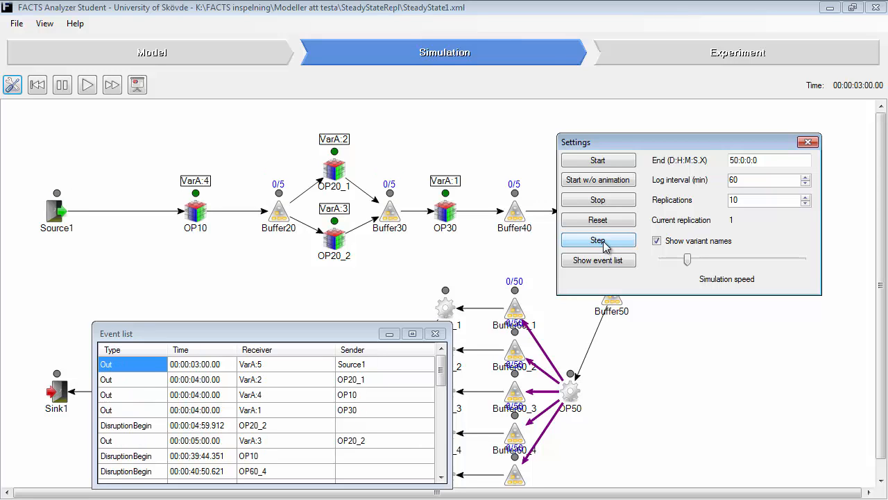
{"action": "left_click", "coordinate": [597, 239]}
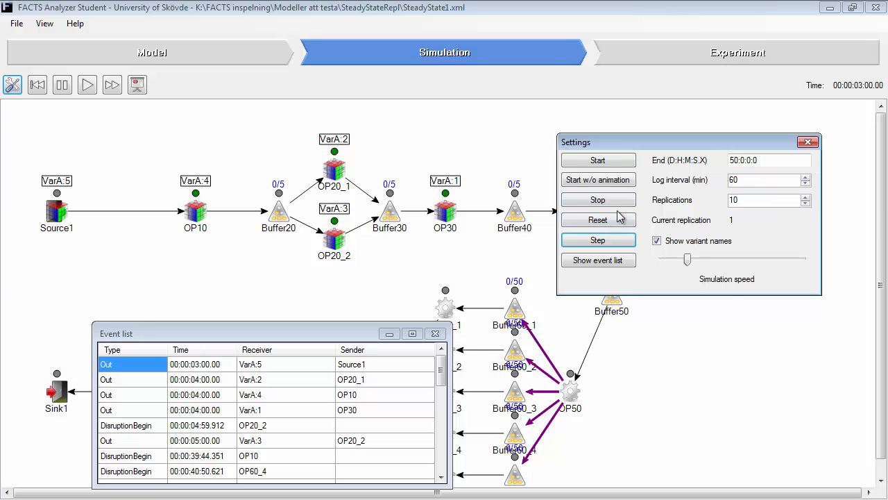
{"action": "mouse_move", "coordinate": [769, 204]}
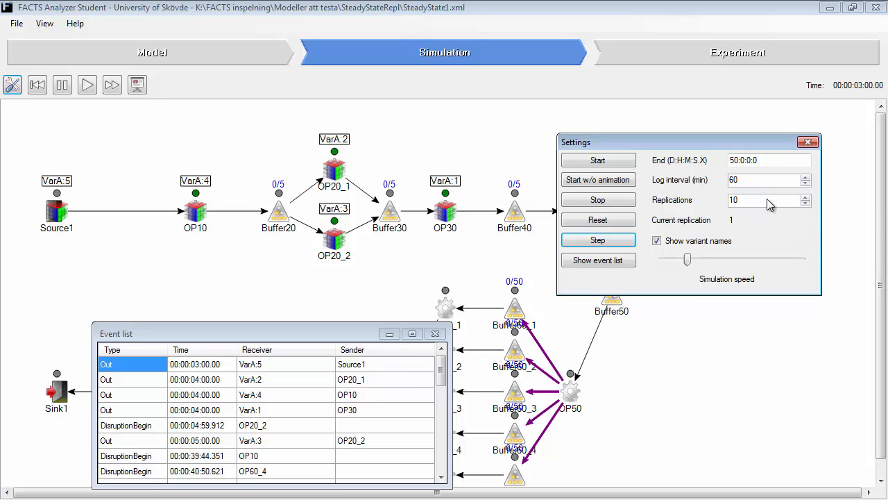
{"action": "triple_click", "coordinate": [764, 160]}
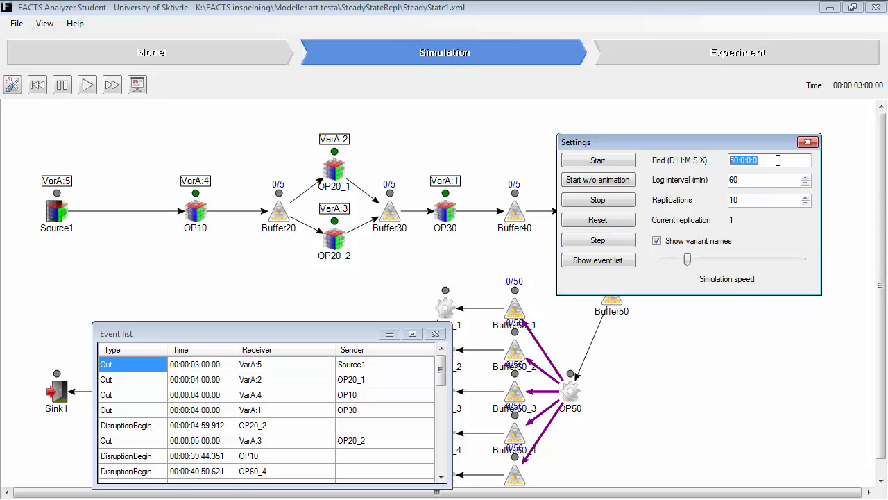
{"action": "mouse_move", "coordinate": [771, 161]}
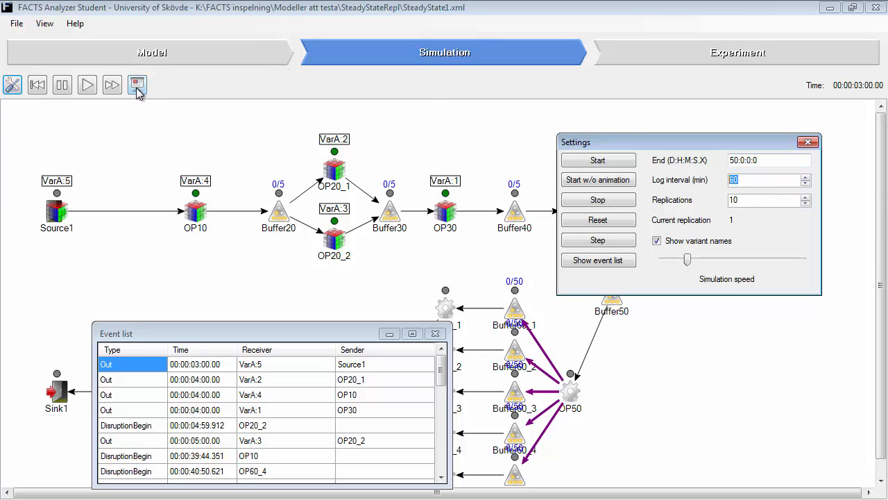
{"action": "mouse_move", "coordinate": [832, 236]}
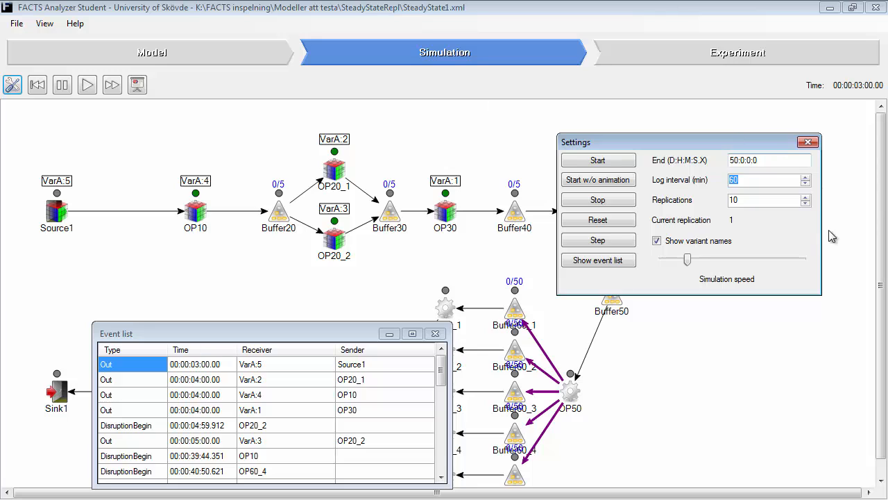
{"action": "mouse_move", "coordinate": [770, 183]}
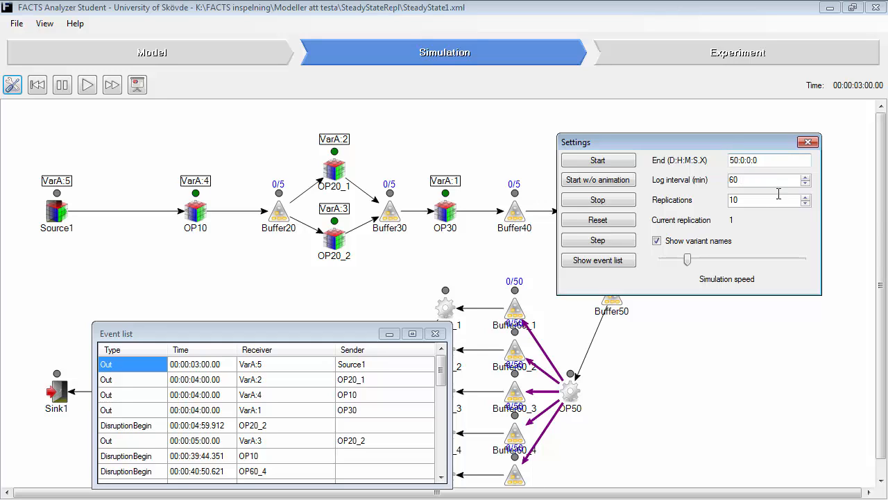
{"action": "mouse_move", "coordinate": [758, 201]}
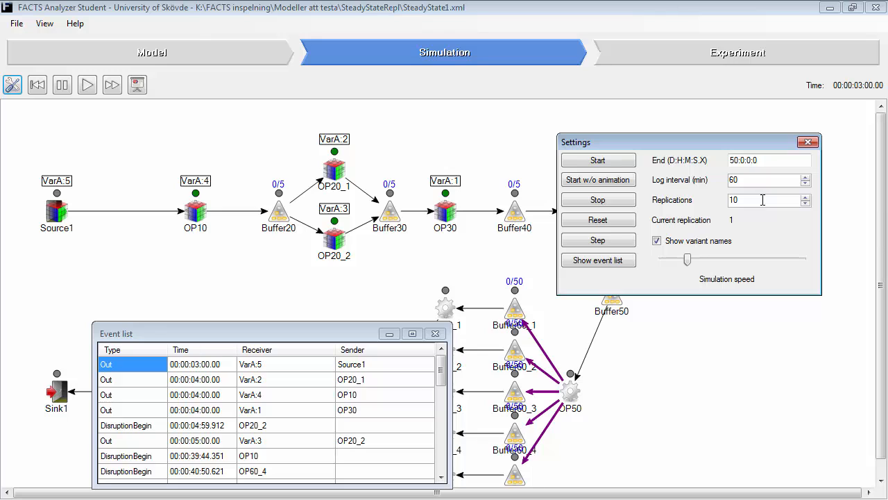
{"action": "mouse_move", "coordinate": [515, 225]}
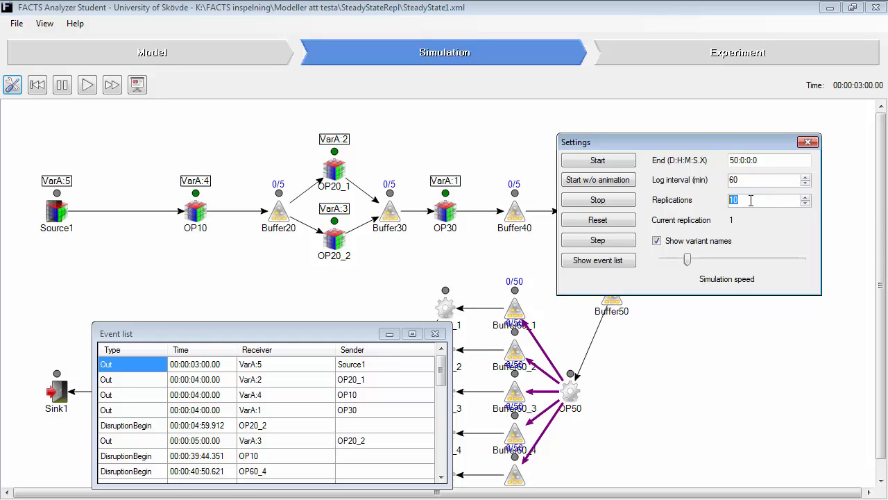
{"action": "mouse_move", "coordinate": [755, 197]}
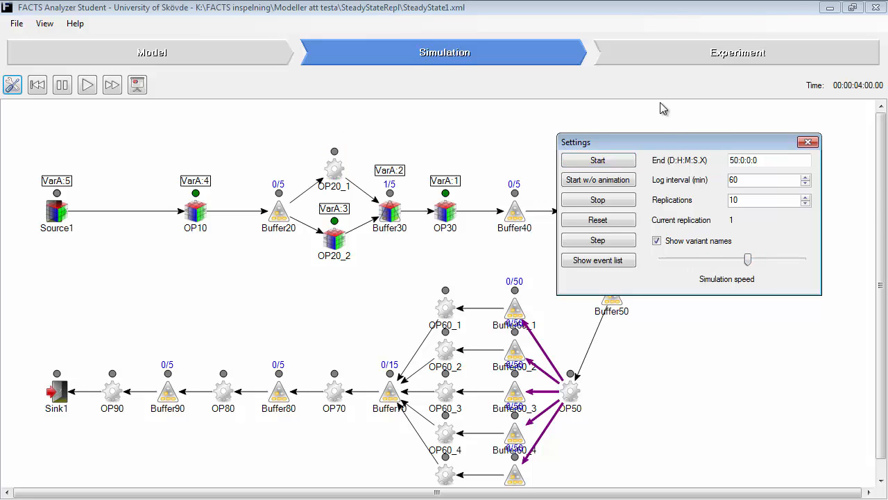
- Move the Settings panel to the right edge and resume the animated run past OP50
{"action": "left_click_drag", "start_coordinate": [687, 141], "coordinate": [743, 105]}
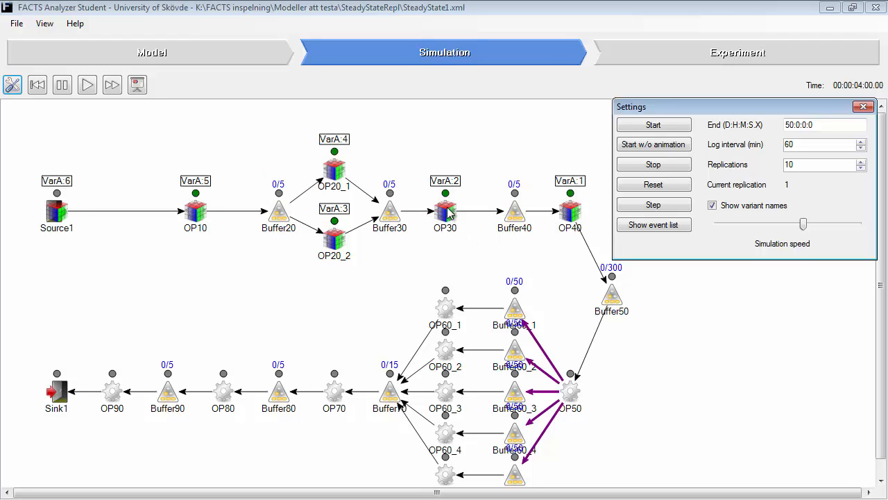
{"action": "left_click", "coordinate": [652, 204]}
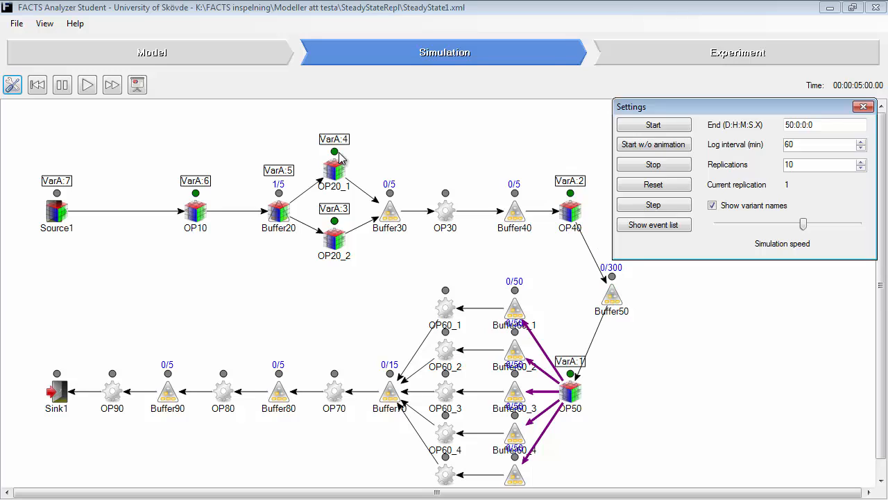
{"action": "left_click", "coordinate": [652, 204]}
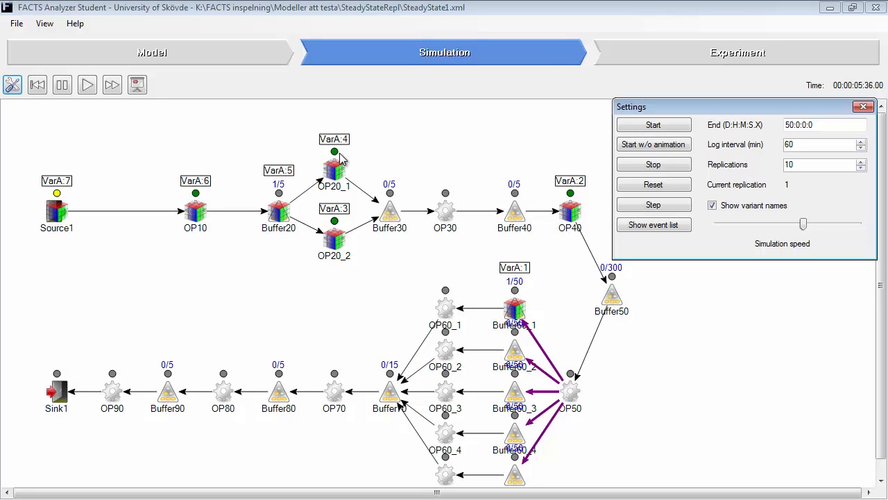